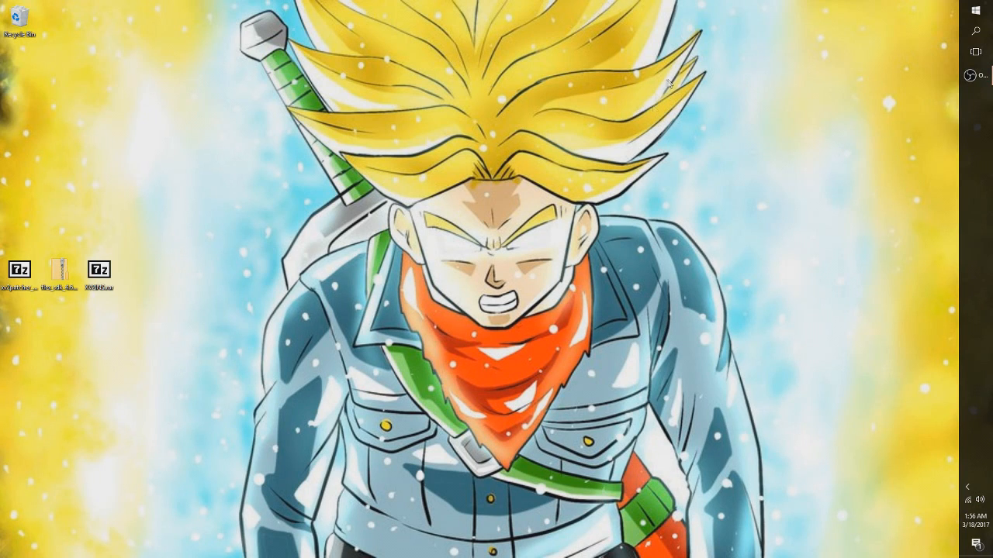
Step: Launch File Explorer and browse to C:\Program Files (x86)
left_click(974, 9)
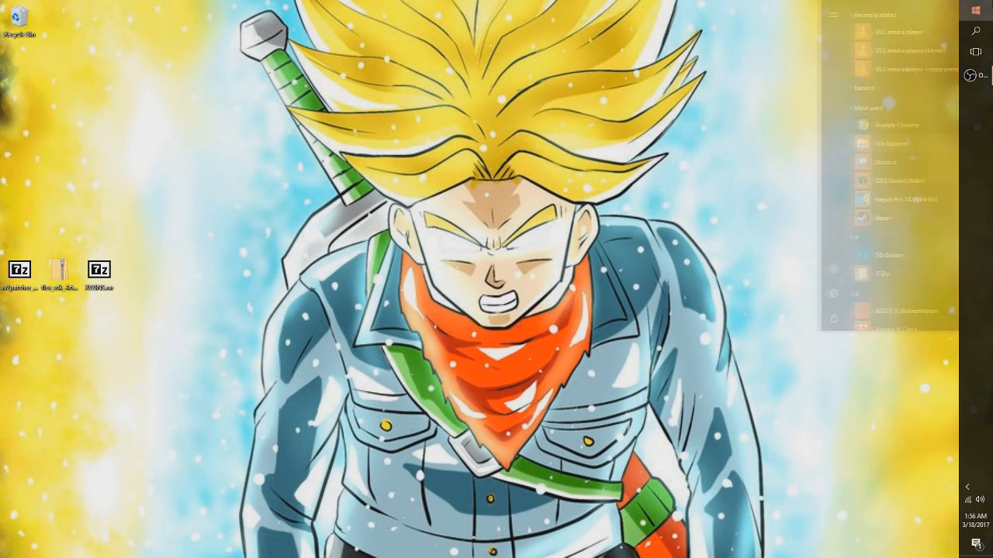
left_click(892, 142)
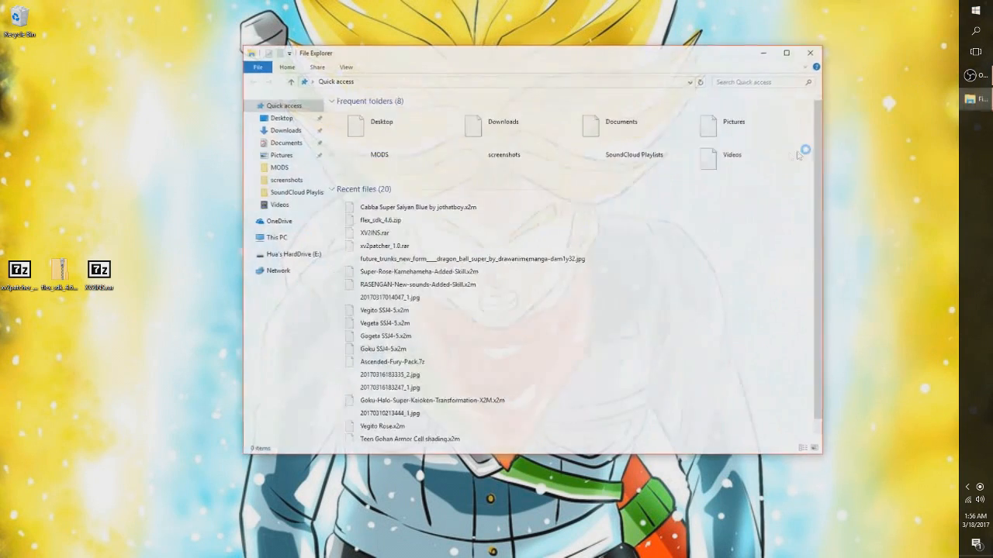
left_click(275, 237)
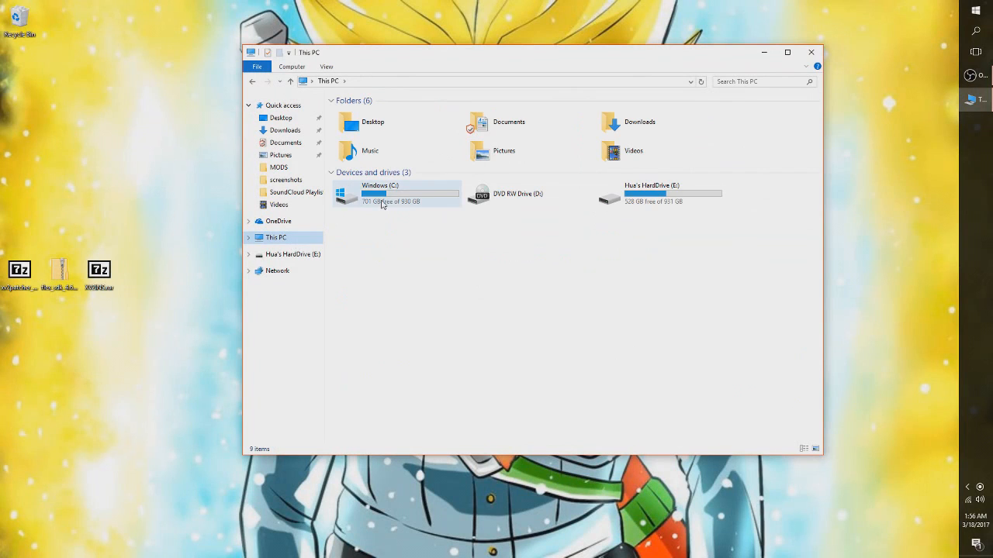
double_click(380, 194)
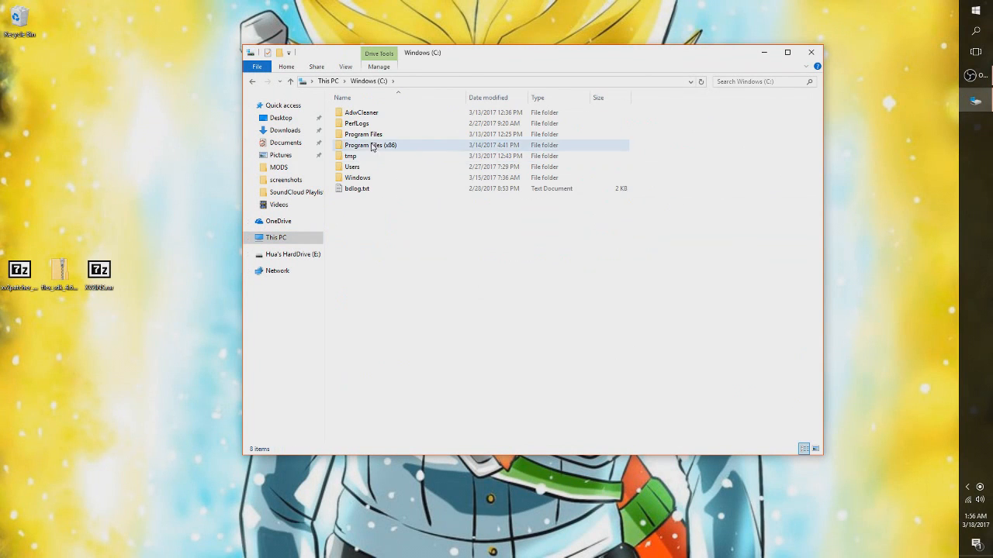
double_click(369, 146)
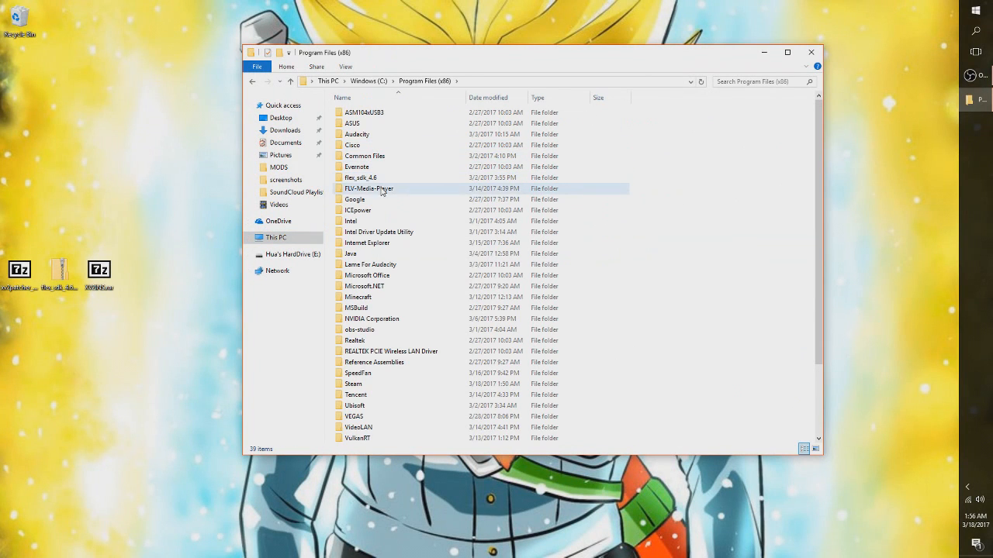
Step: Continue through Steam > steamapps > common into the DB Xenoverse 2 game folder
left_click(354, 384)
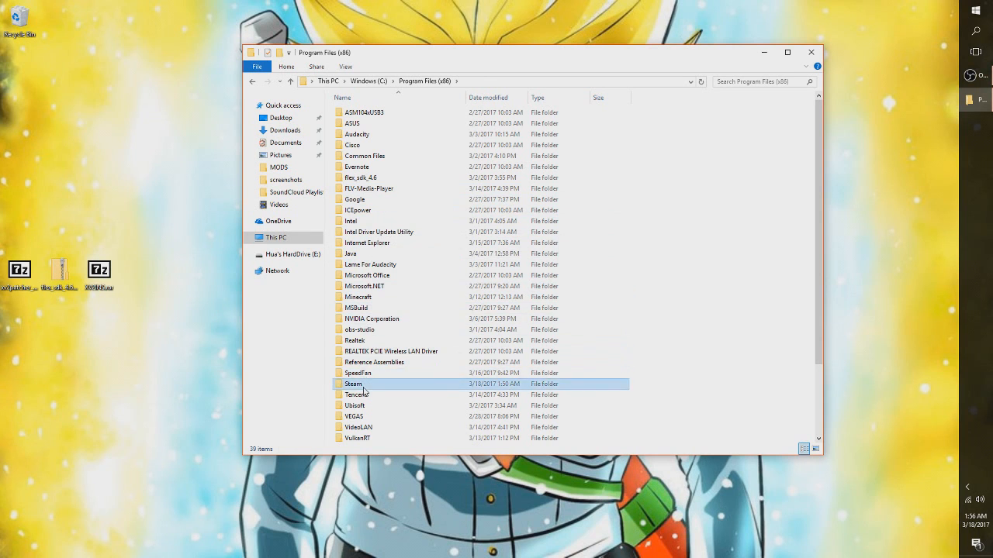
double_click(354, 384)
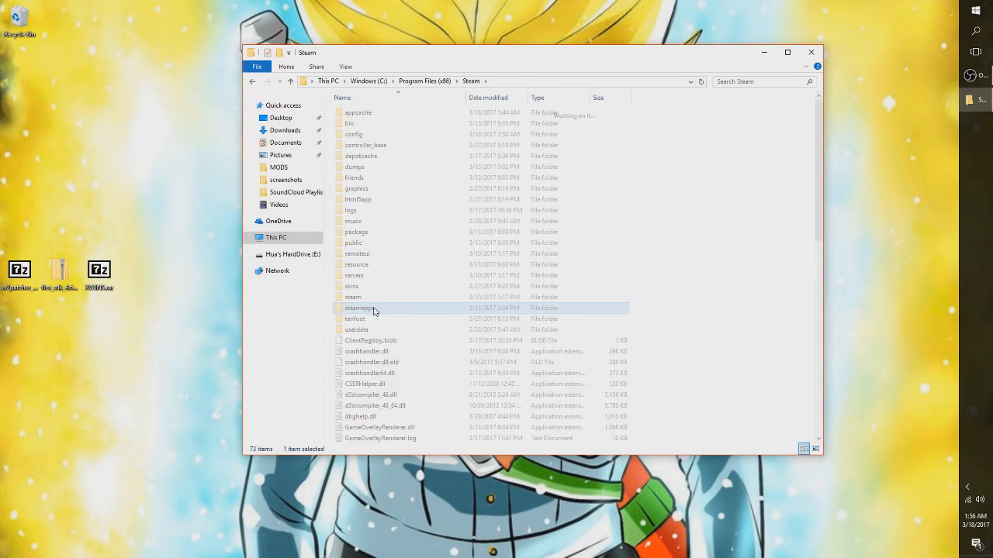
double_click(359, 307)
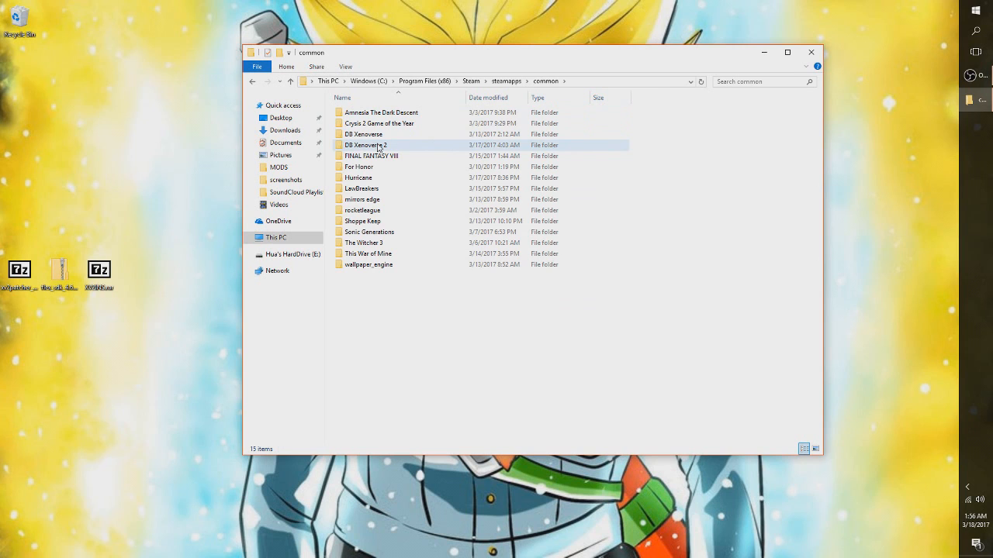
double_click(366, 146)
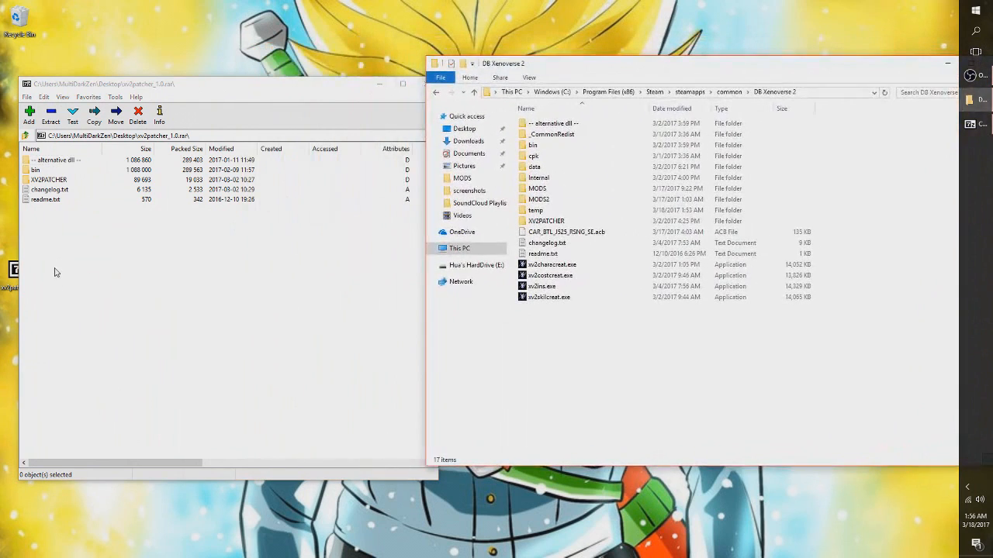
Step: Copy all patcher archive contents into DB Xenoverse 2, replacing the existing files
key("ctrl+a")
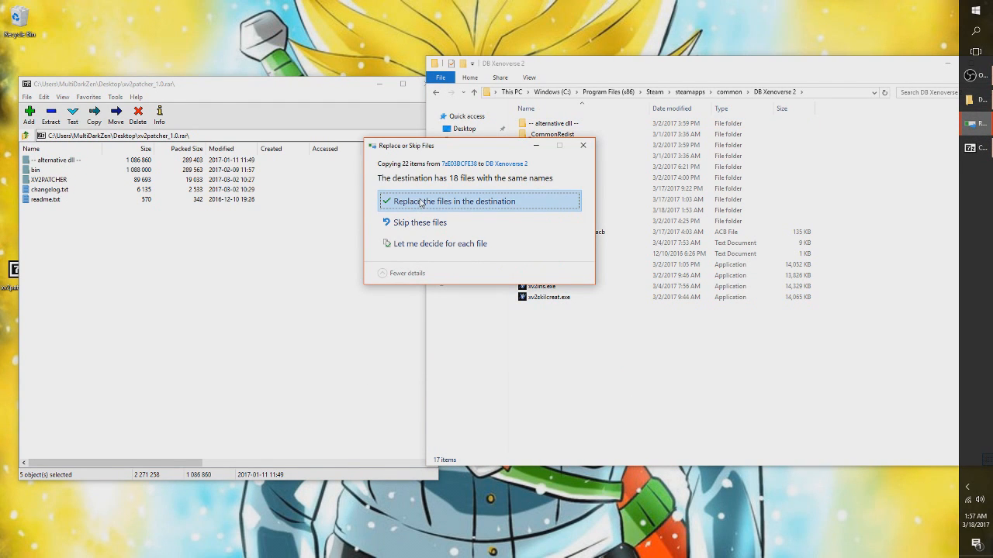
left_click(453, 202)
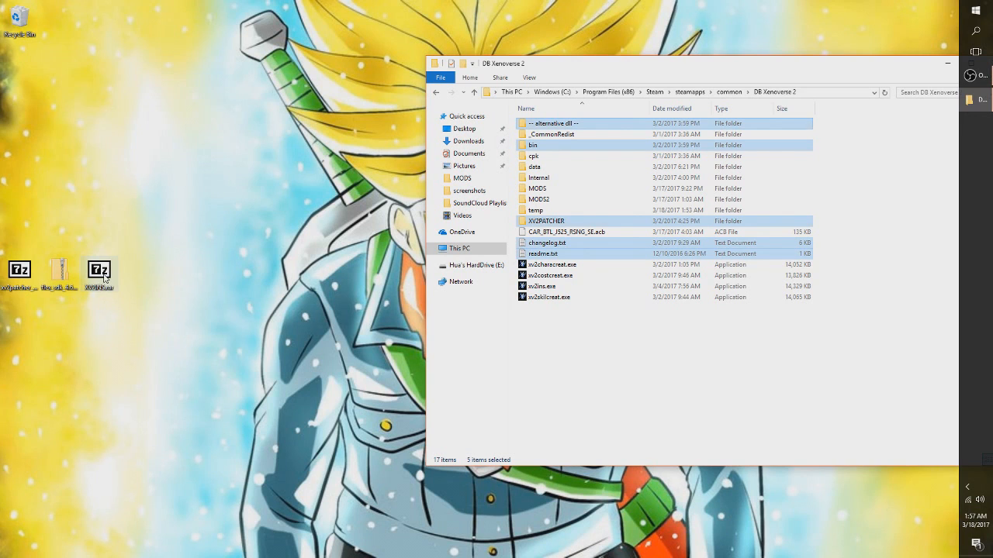
Step: Extract the XV2INS.rar installer contents into DB Xenoverse 2 and close the archive
double_click(99, 273)
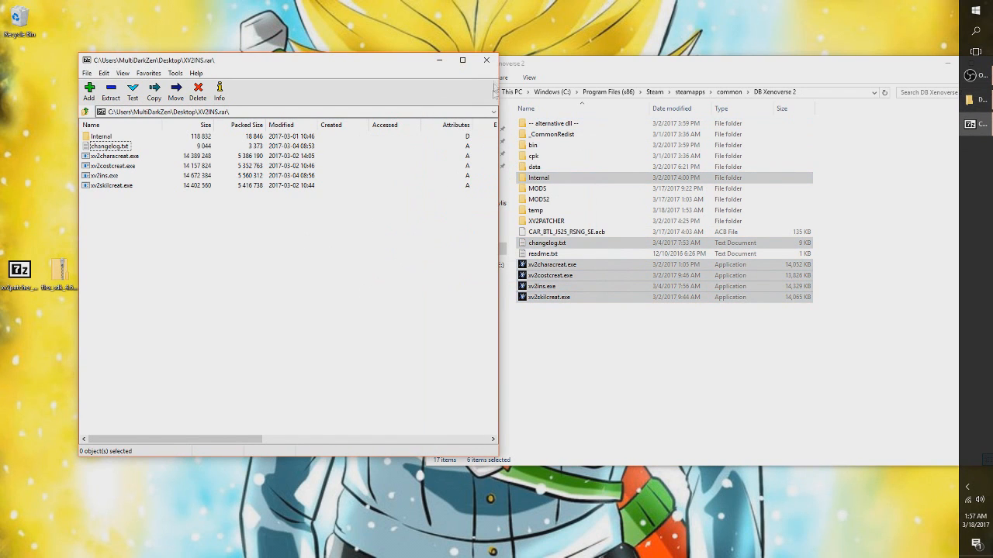
left_click(487, 59)
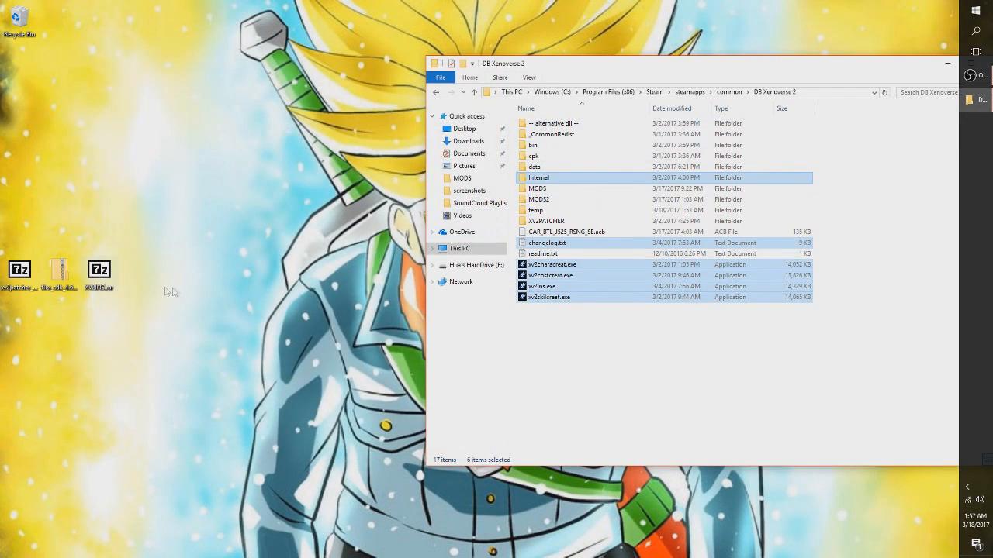
Step: Fill C:\Program Files (x86)\flex_sdk_4.6 with the extracted Flex SDK folders and files
left_click(462, 248)
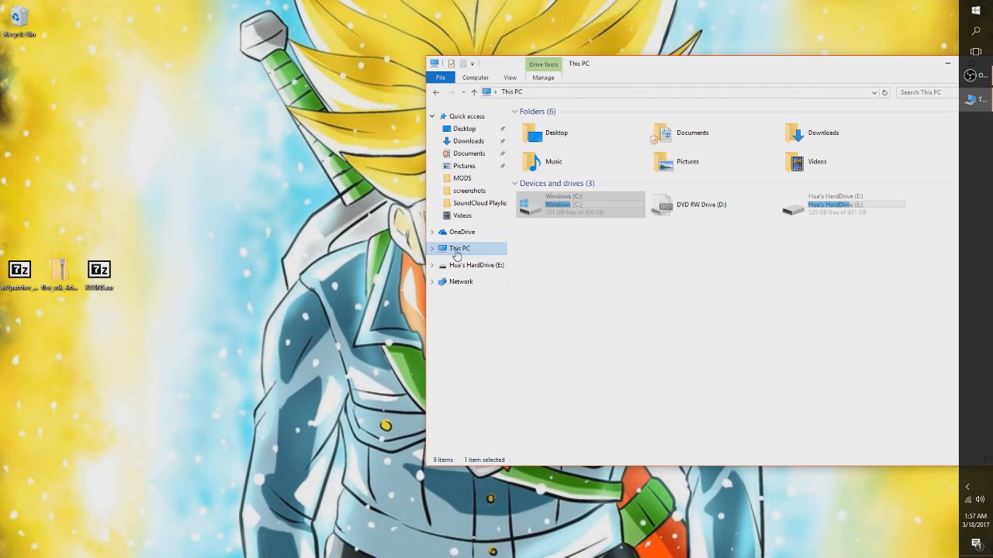
double_click(559, 205)
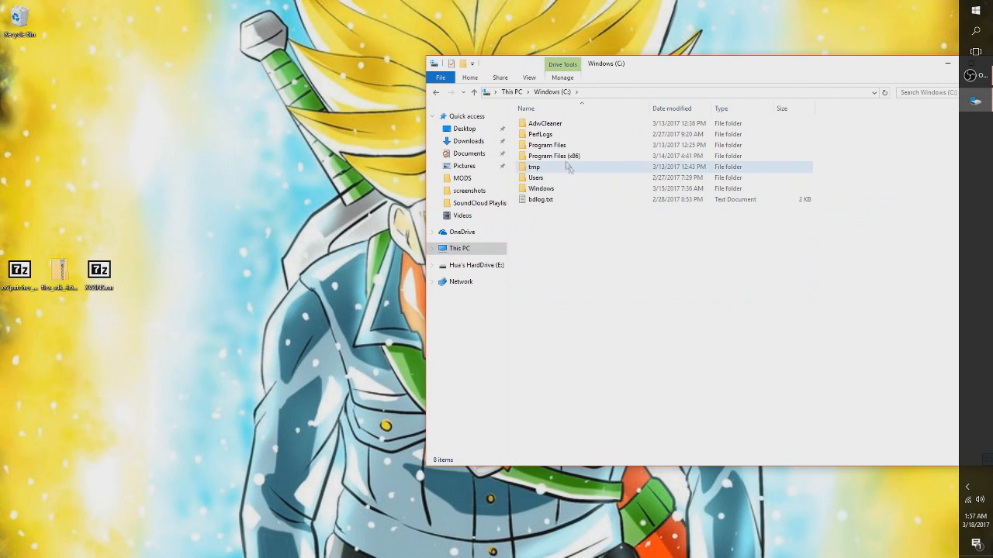
double_click(553, 155)
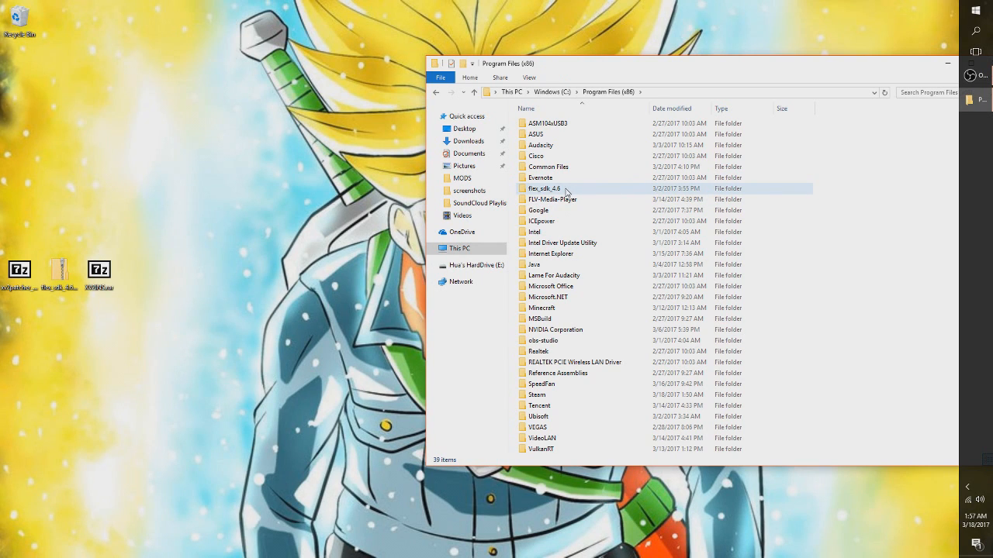
mouse_move(565, 192)
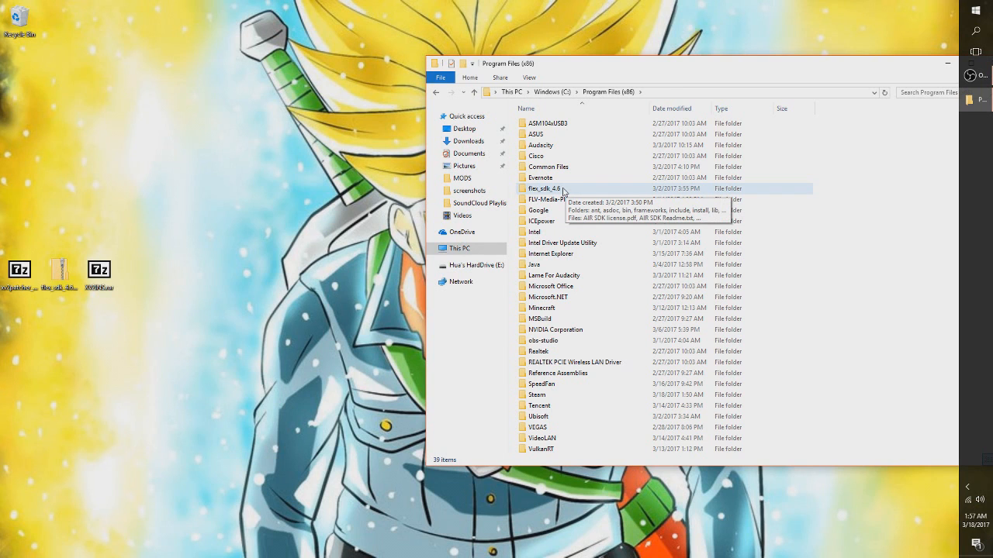
double_click(543, 189)
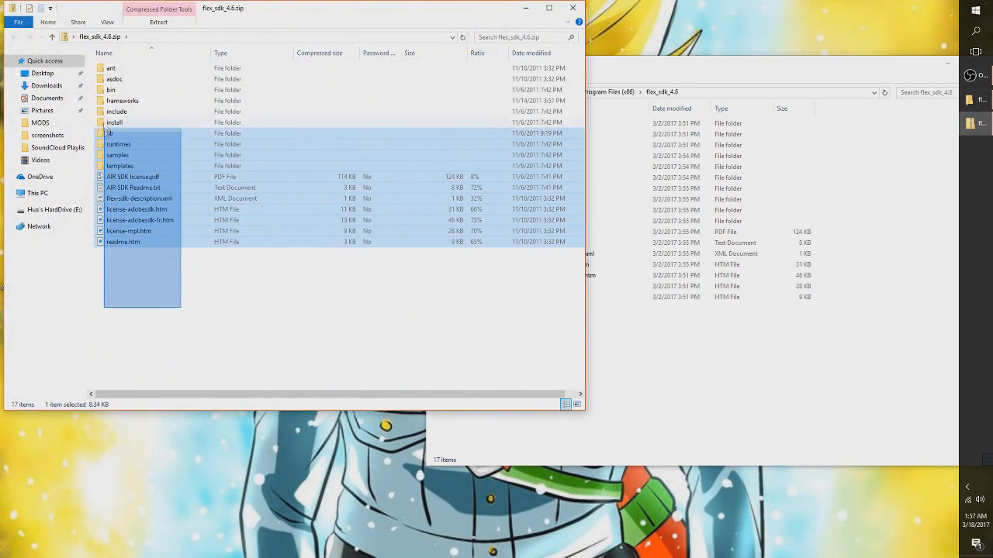
key("ctrl+a")
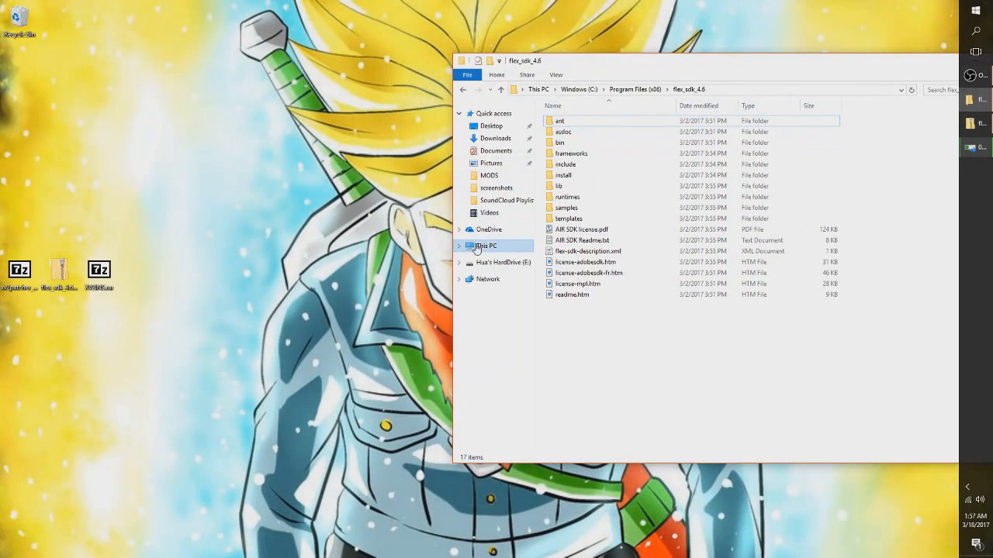
Step: Browse back to the DB Xenoverse 2 folder under Steam\steamapps\common
left_click(487, 245)
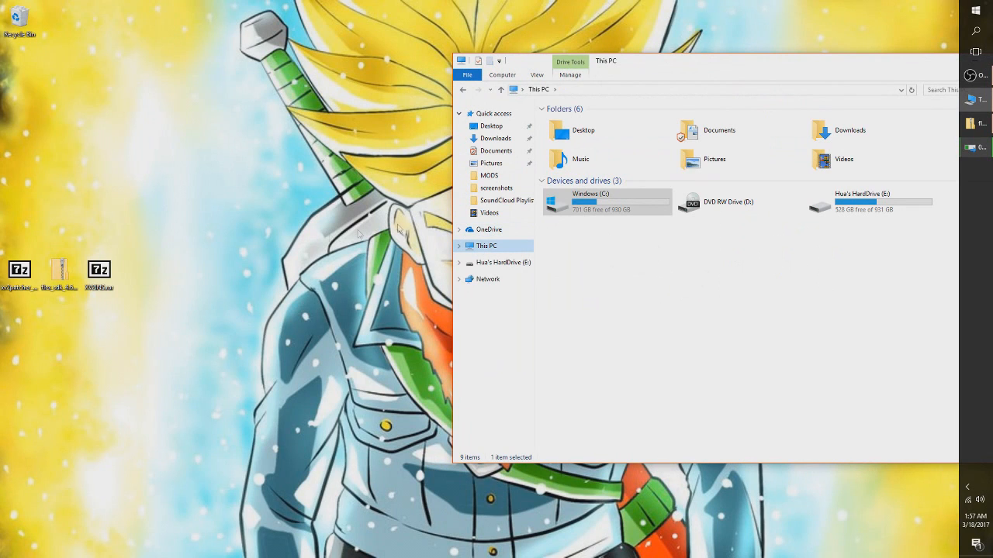
double_click(607, 202)
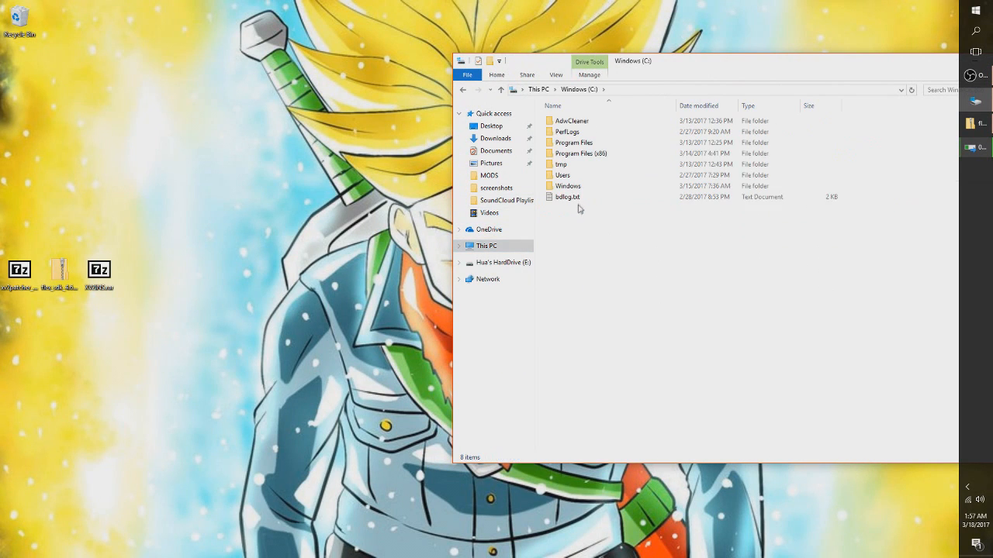
double_click(574, 154)
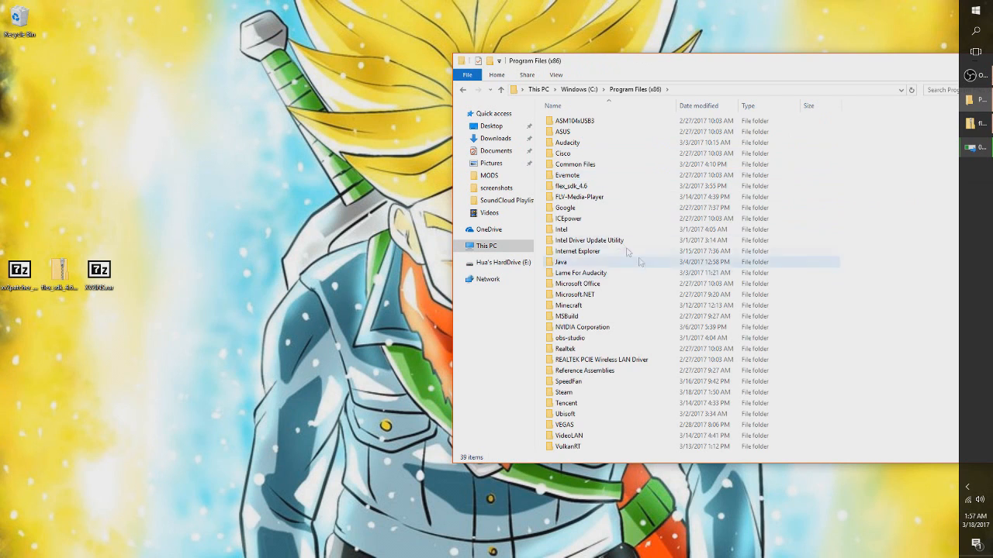
double_click(565, 391)
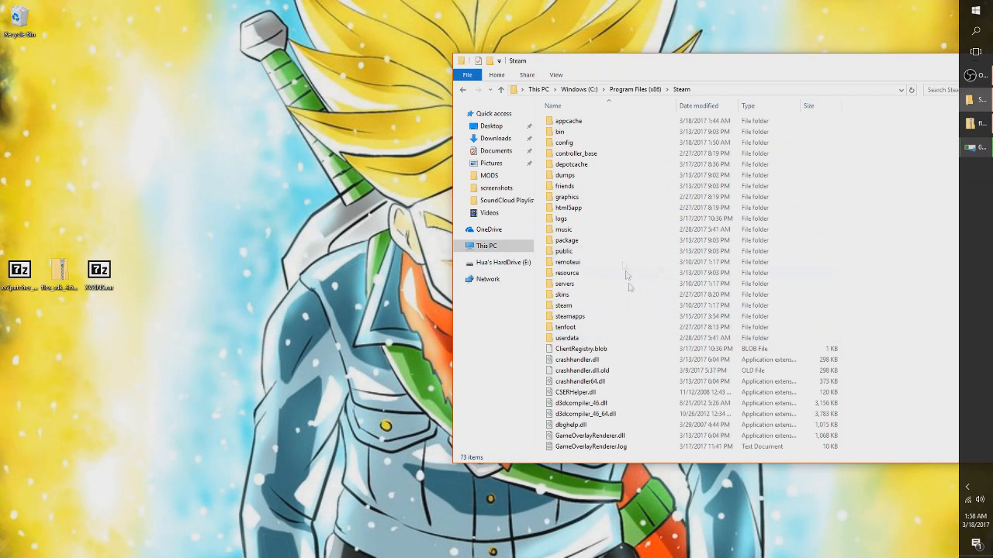
double_click(568, 317)
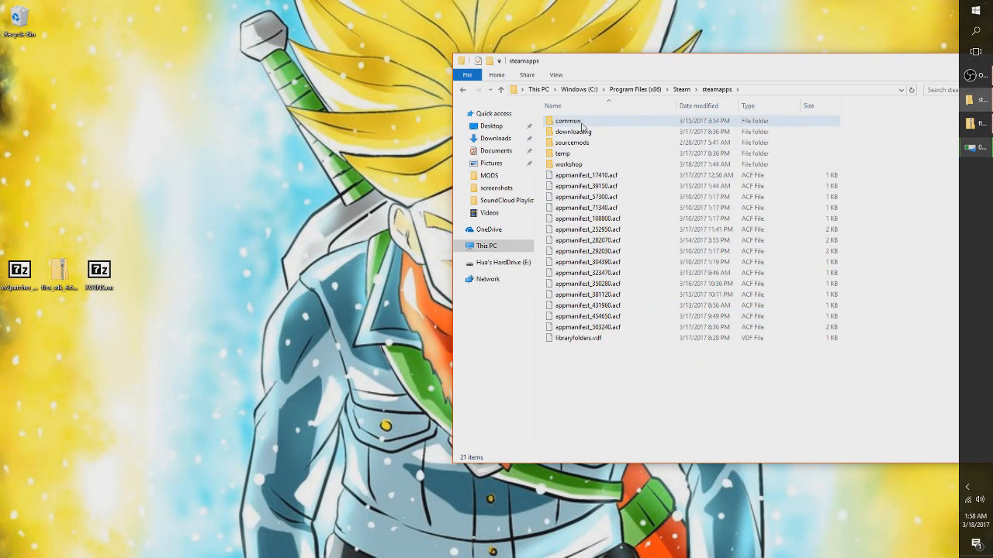
double_click(568, 121)
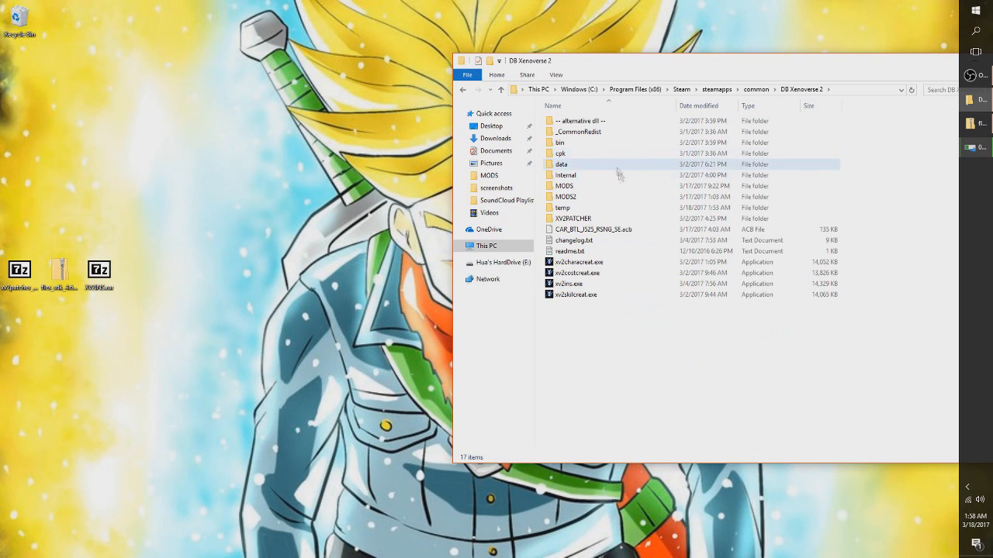
mouse_move(573, 282)
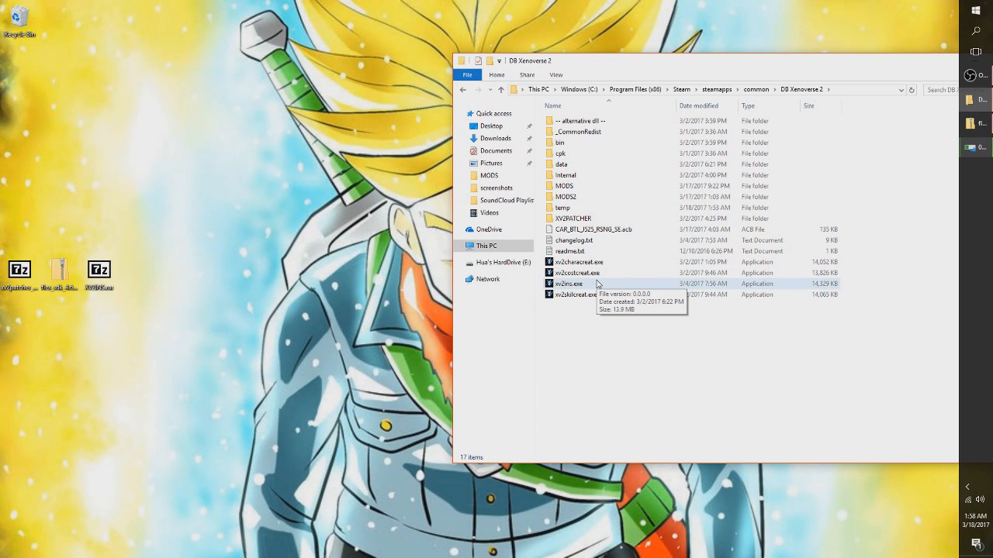
Step: Send the xv2ins installer executable to the desktop as a shortcut
right_click(567, 282)
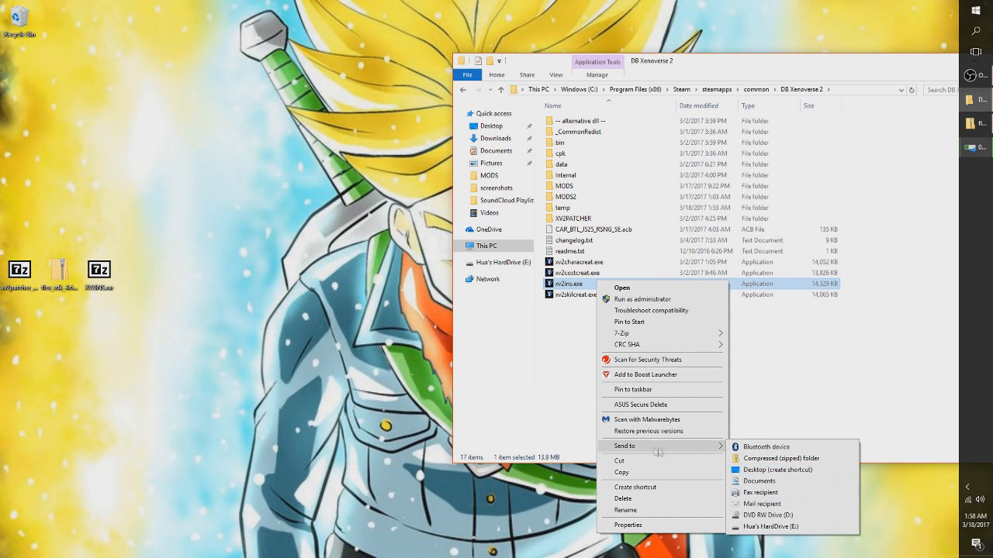
left_click(776, 469)
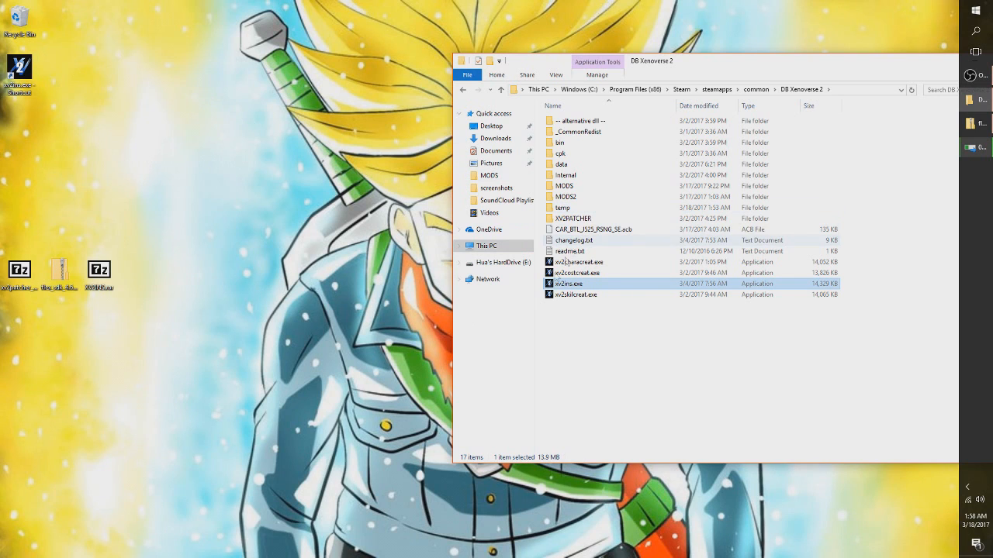
mouse_move(582, 196)
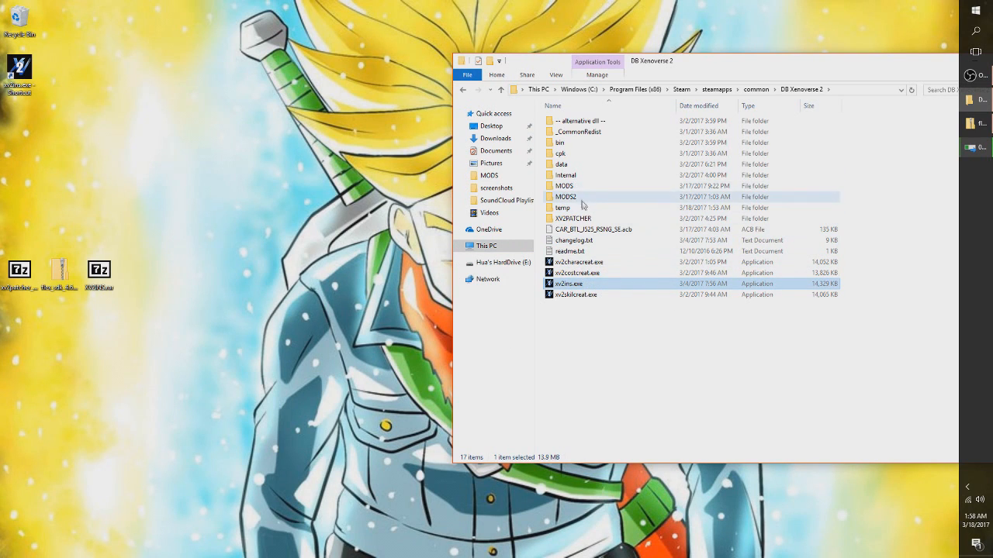
mouse_move(591, 186)
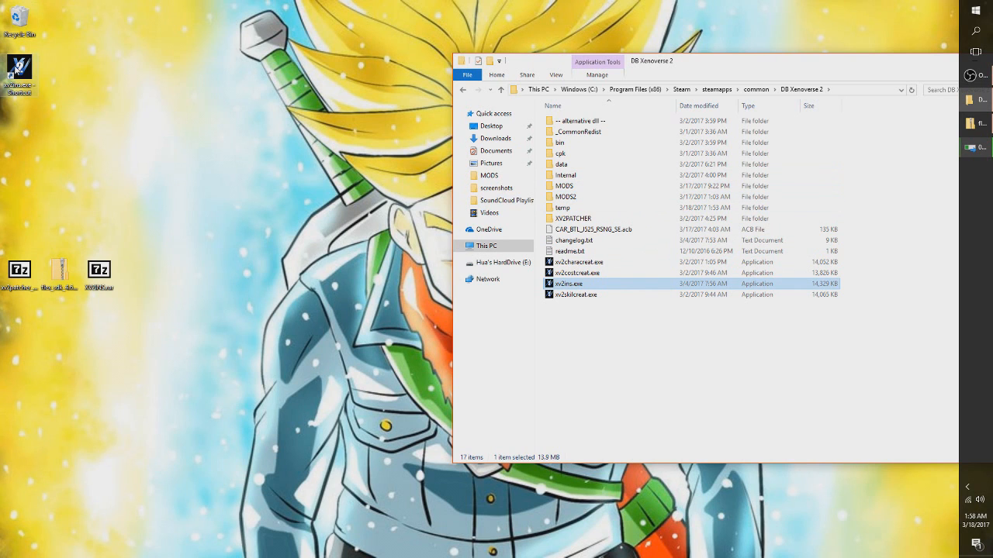
Step: Install the Pan (Adult) 2 mod into a new slot, bringing the list to 15 mods
double_click(568, 283)
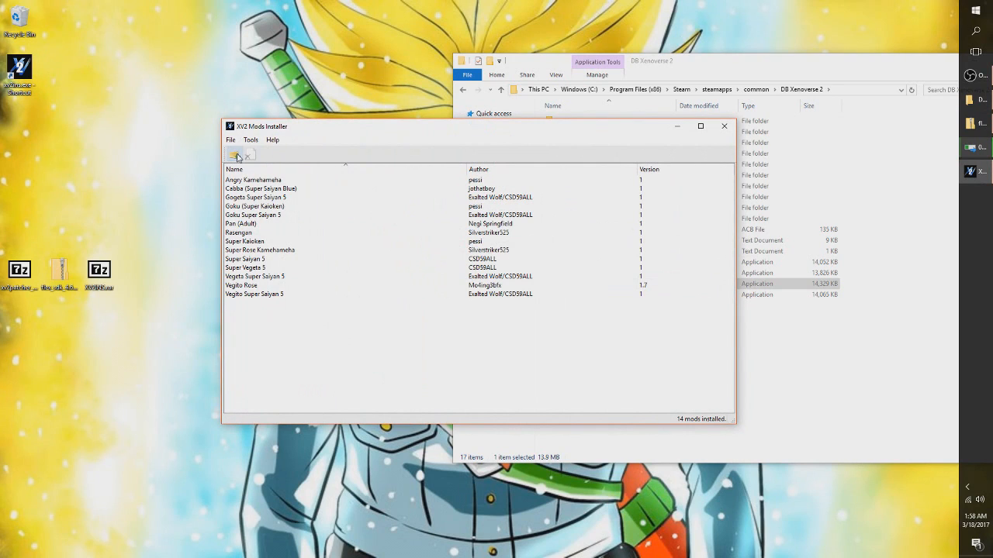
mouse_move(236, 157)
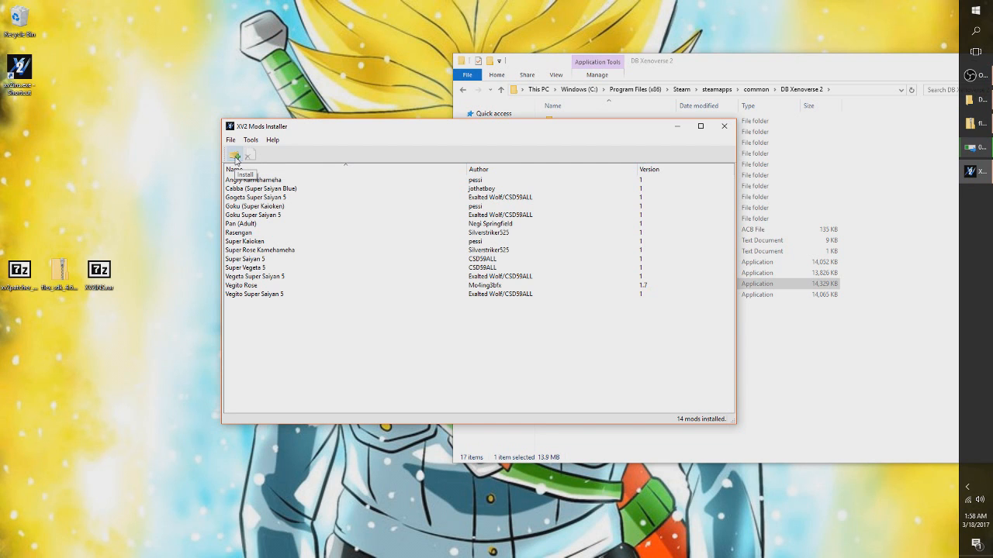
left_click(236, 155)
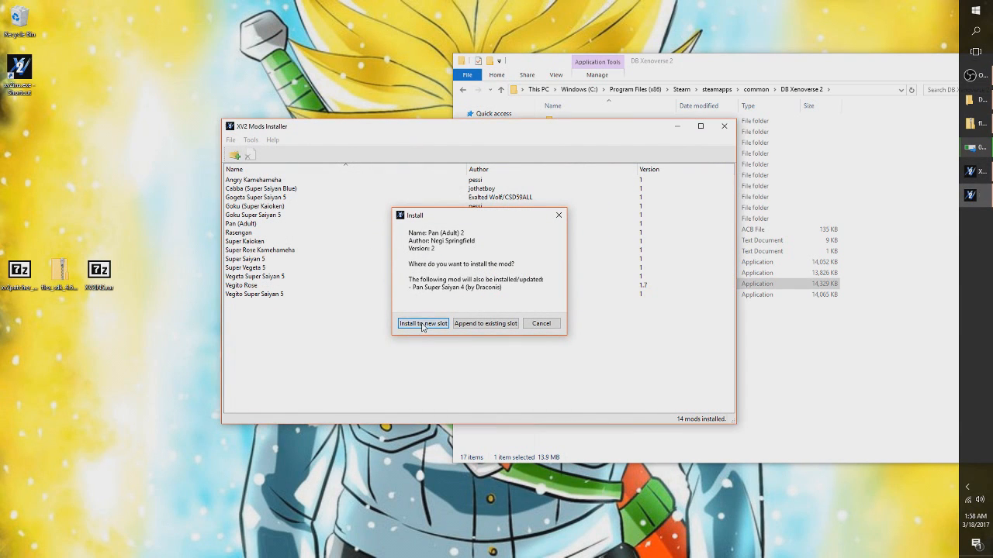
left_click(422, 325)
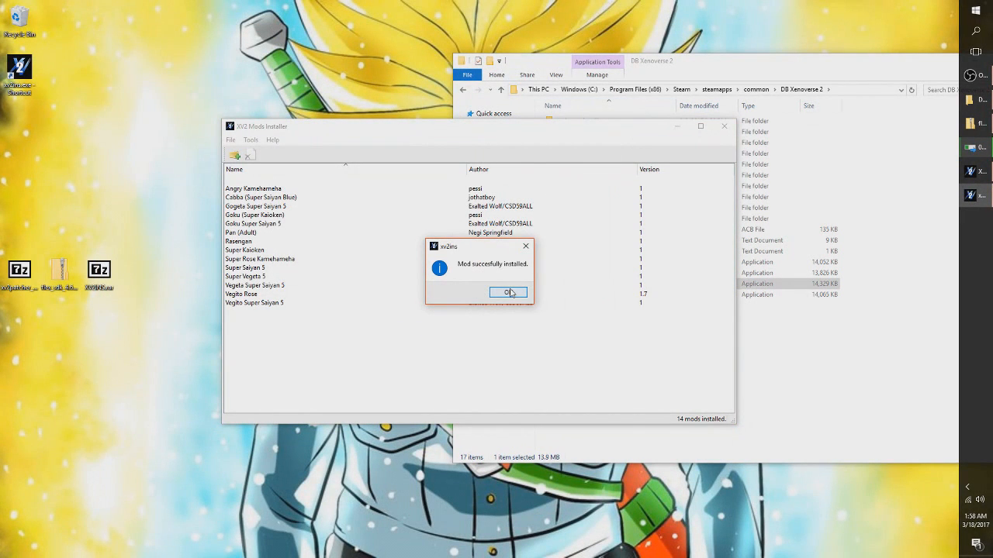
left_click(509, 293)
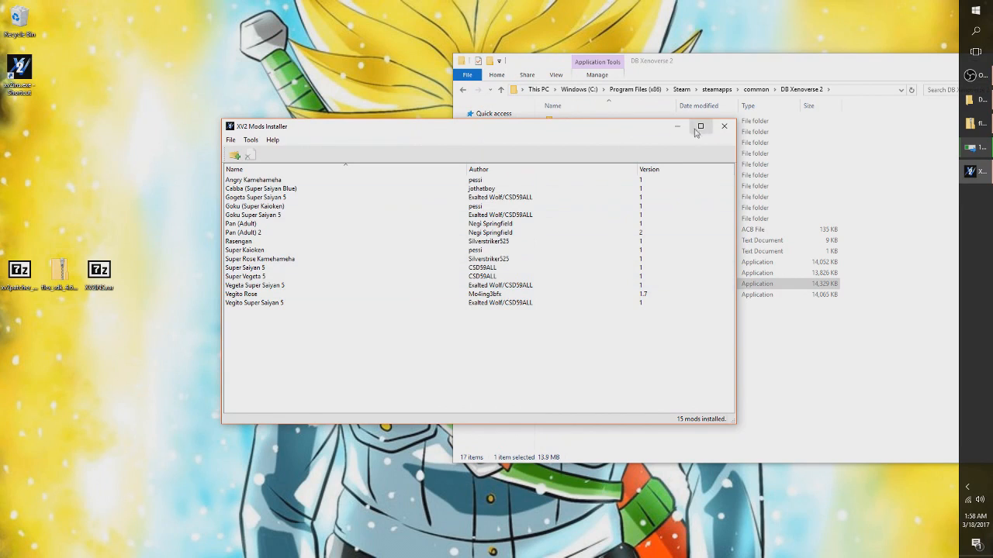